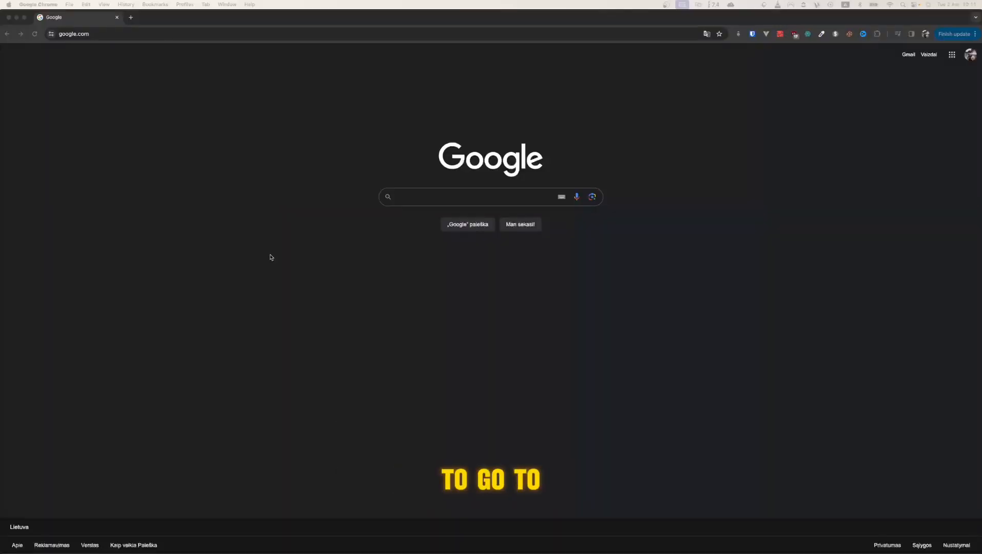
From the top-sellers page, search 'Night of the Consumers' and choose the matching suggestion
{"action": "type", "text": "itch.io/games/top-sellers"}
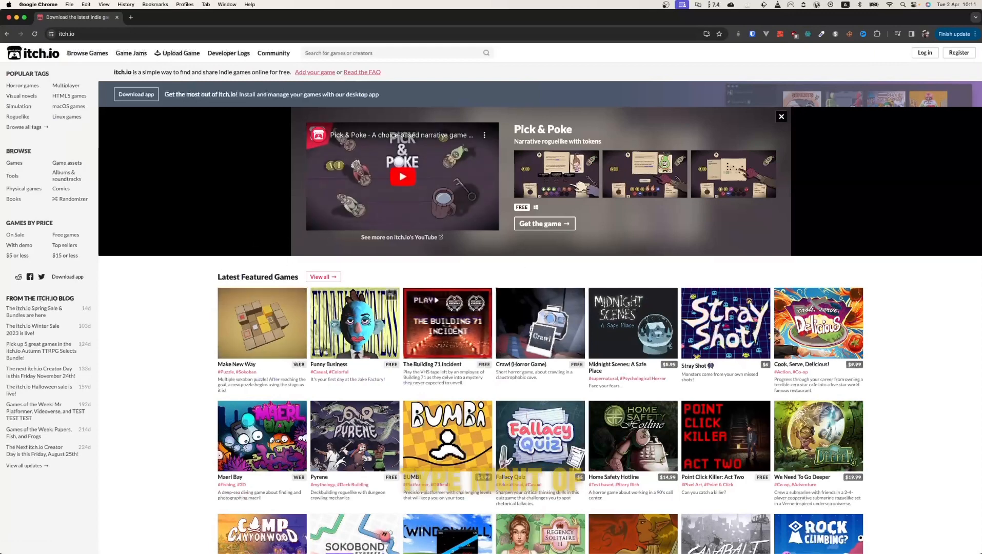
{"action": "left_click", "coordinate": [388, 53]}
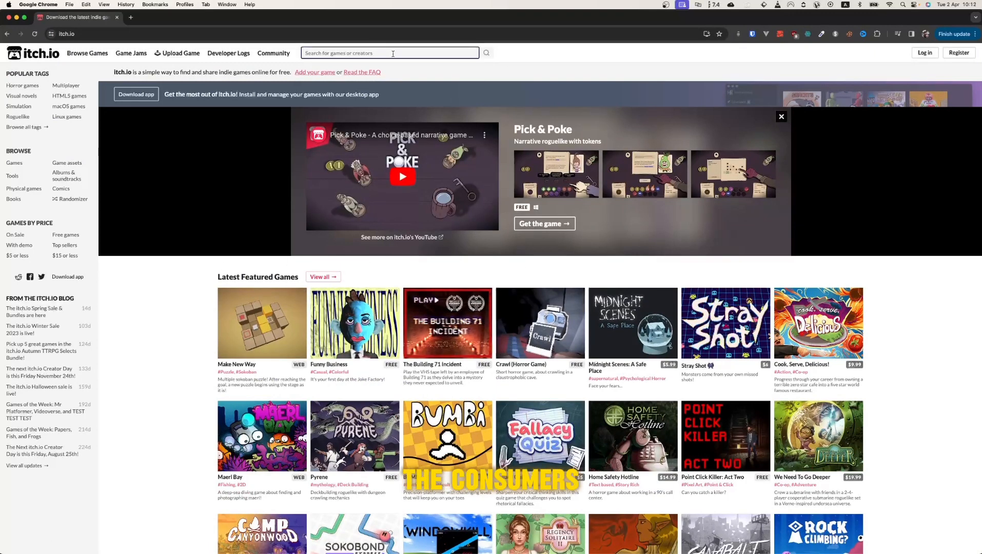
{"action": "type", "text": "Night of the Consumers"}
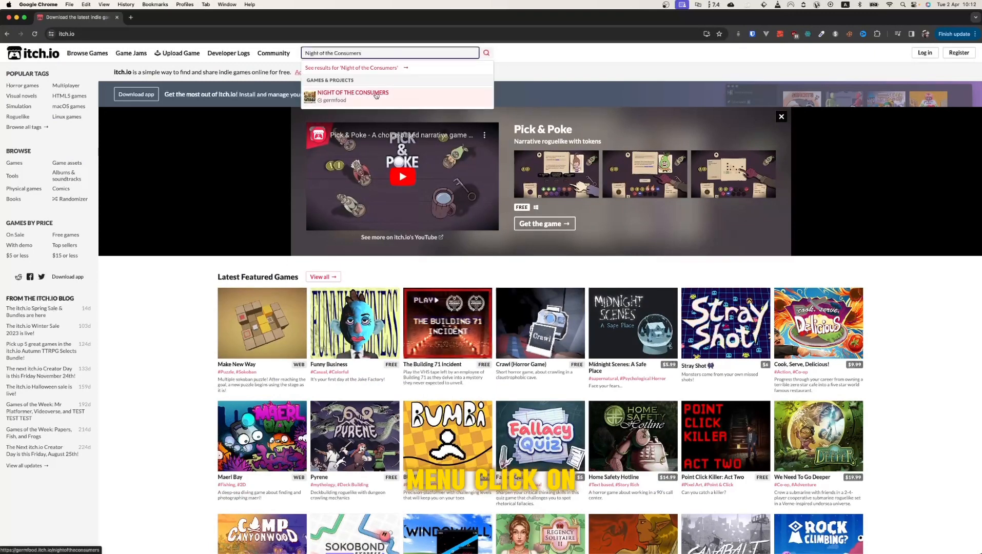
{"action": "left_click", "coordinate": [352, 95]}
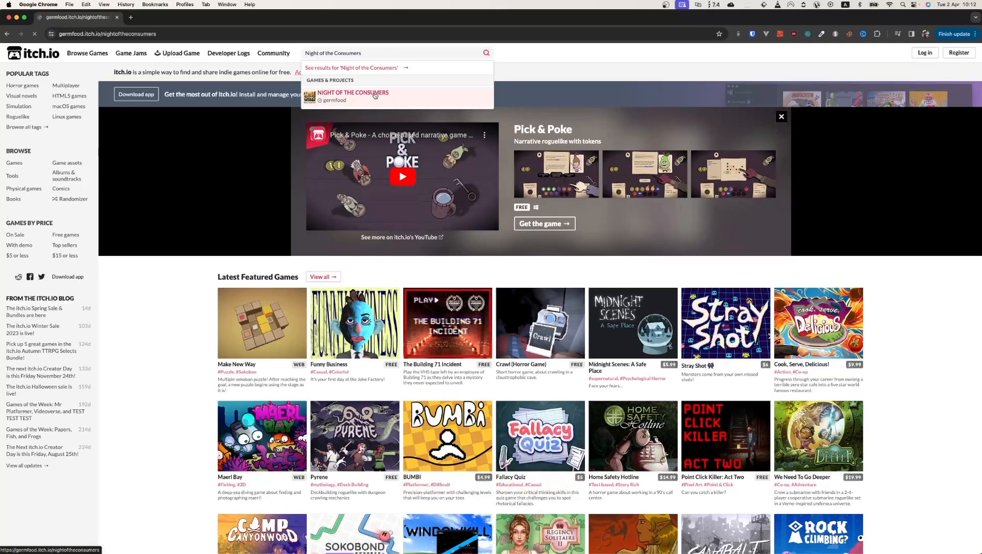
Load the germfood game page and scroll to the $3.00 USD purchase section and file list
{"action": "left_click", "coordinate": [352, 96]}
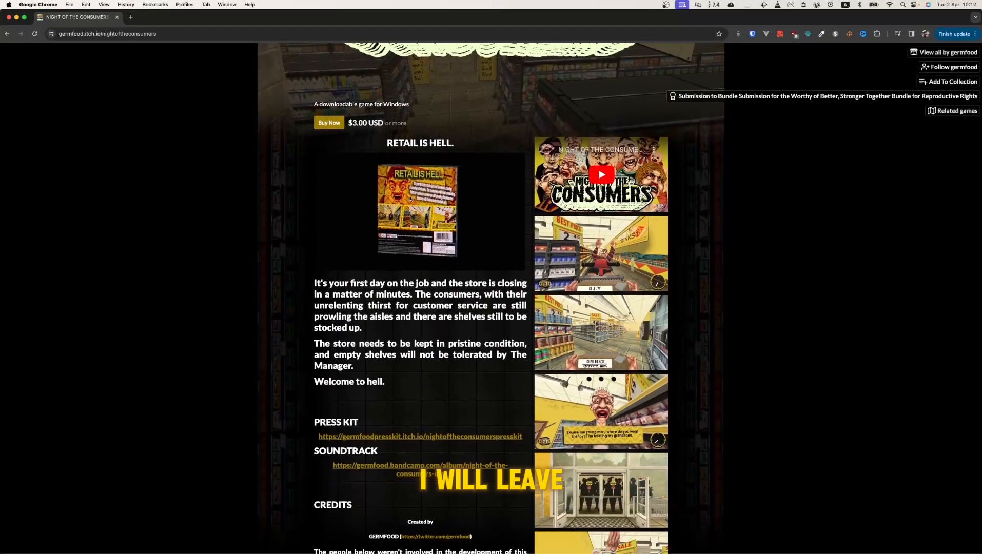
{"action": "scroll", "scroll_direction": "down", "scroll_amount": 3}
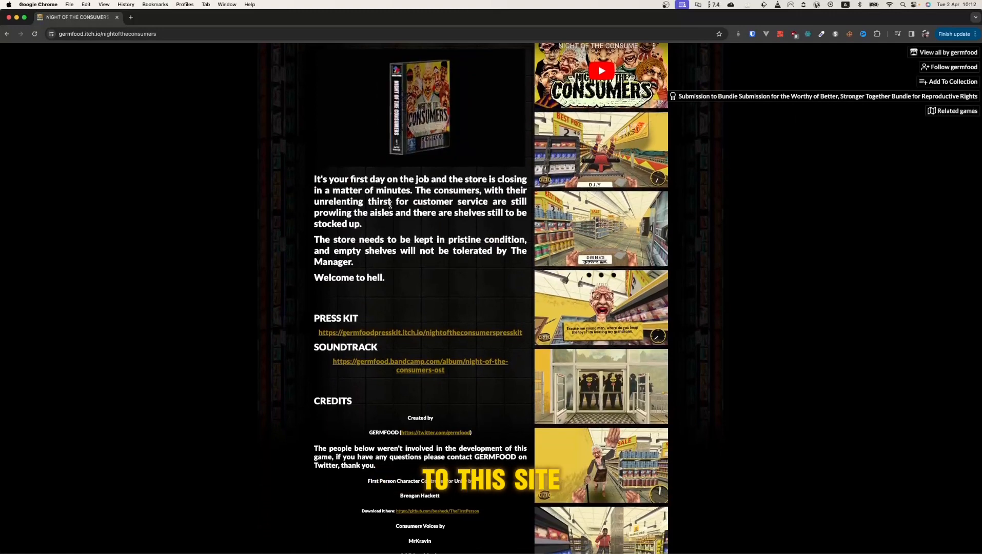
{"action": "scroll", "scroll_direction": "down", "scroll_amount": 3}
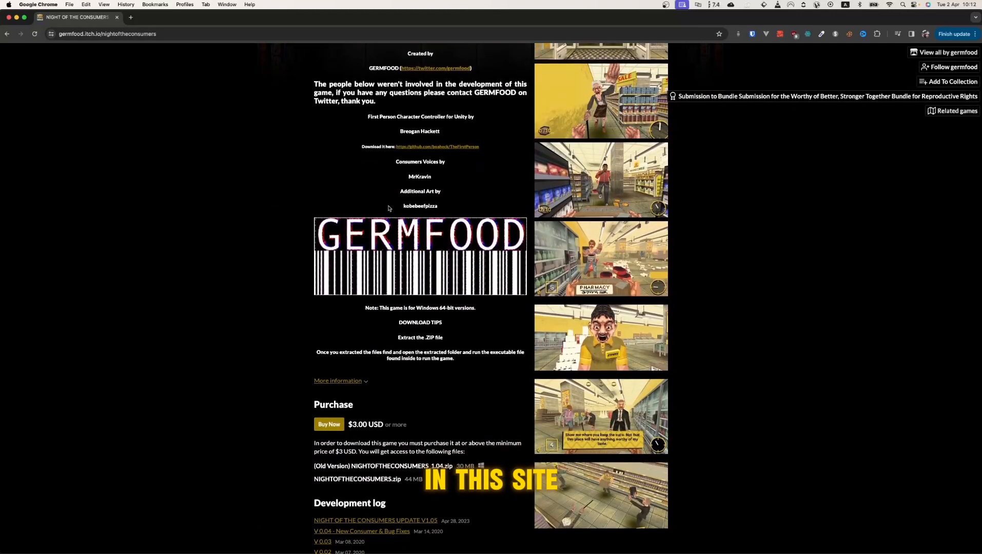
{"action": "scroll", "scroll_direction": "down", "scroll_amount": 3}
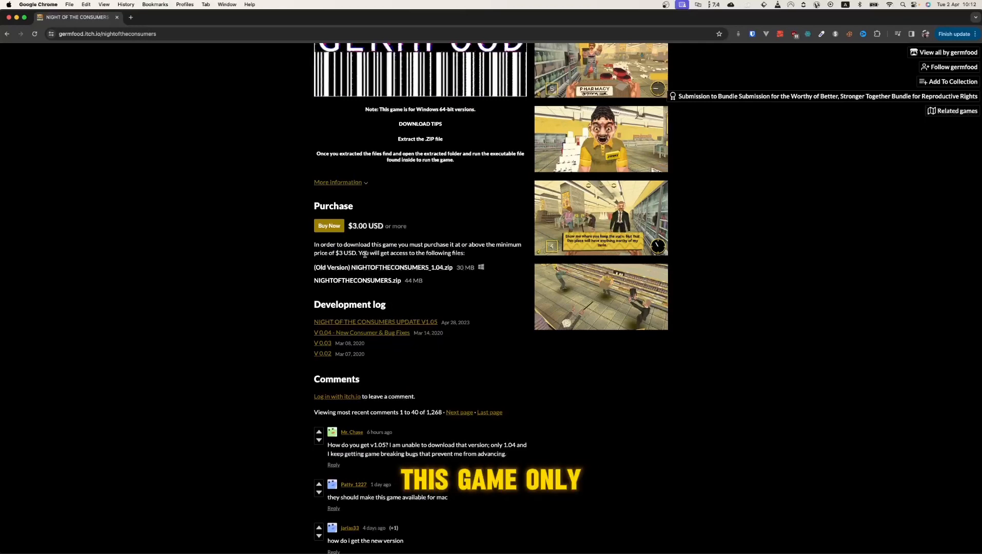
{"action": "scroll", "scroll_direction": "down", "scroll_amount": 3}
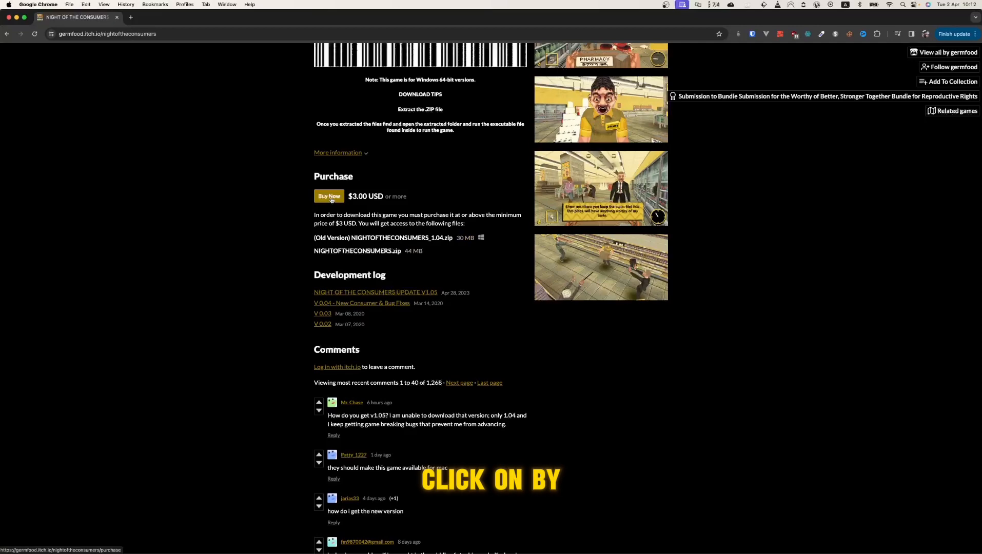
Use Buy Now to show the $3.00 purchase dialog and highlight the newer zip file name
{"action": "left_click", "coordinate": [329, 196]}
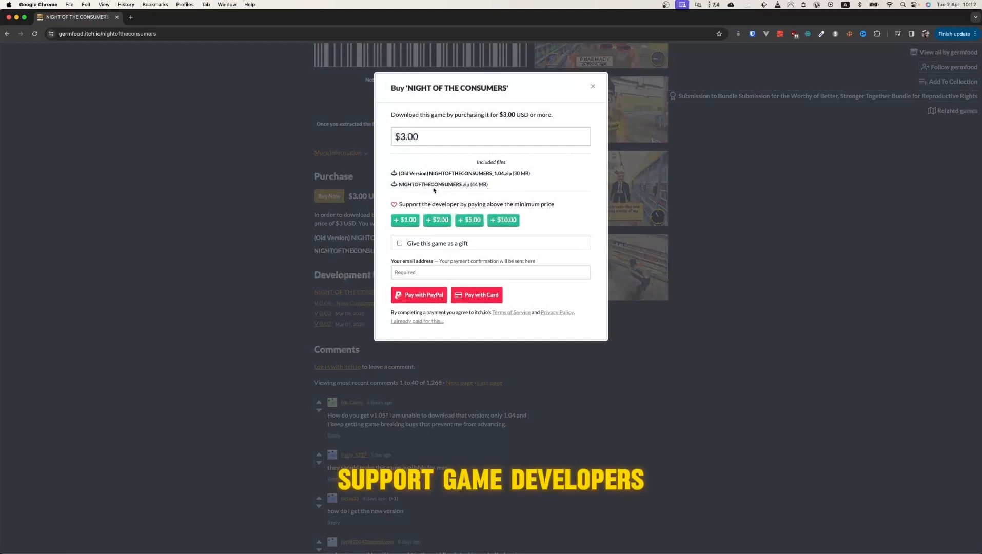
{"action": "double_click", "coordinate": [469, 173]}
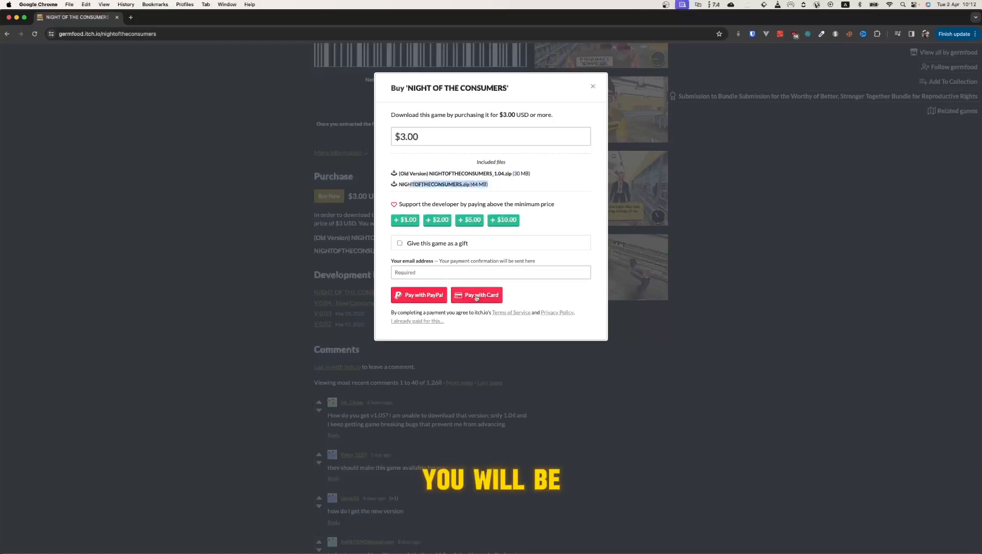
{"action": "left_click", "coordinate": [491, 272]}
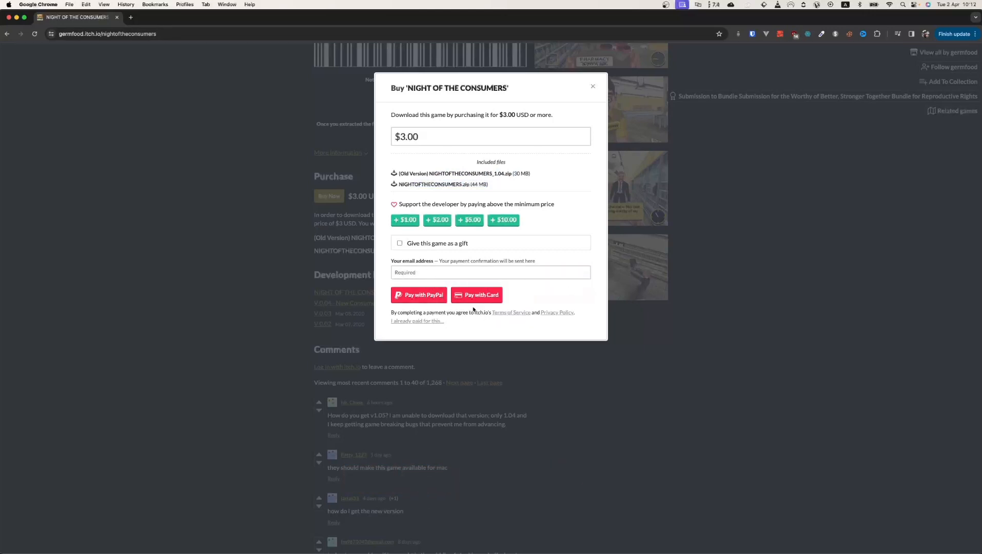
Raise the amount, enter $0.03 in the price field and continue to the My Neighbor Enide download page
{"action": "left_click", "coordinate": [437, 220]}
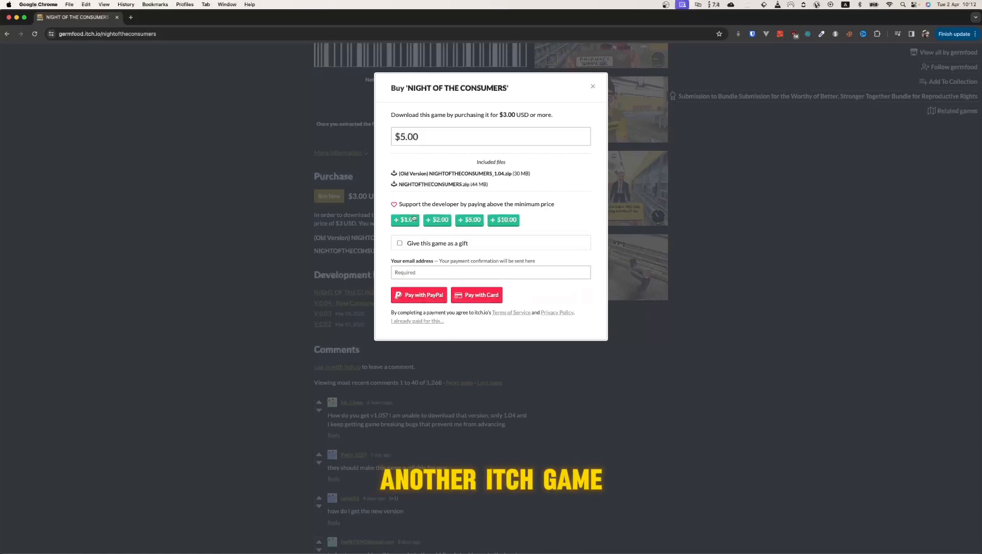
{"action": "left_click", "coordinate": [490, 136]}
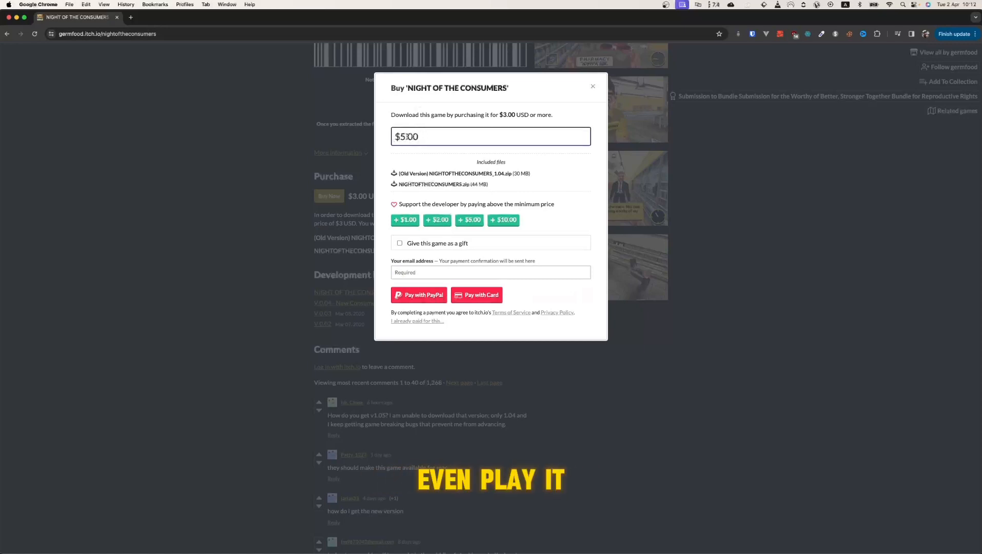
{"action": "type", "text": "$0.00"}
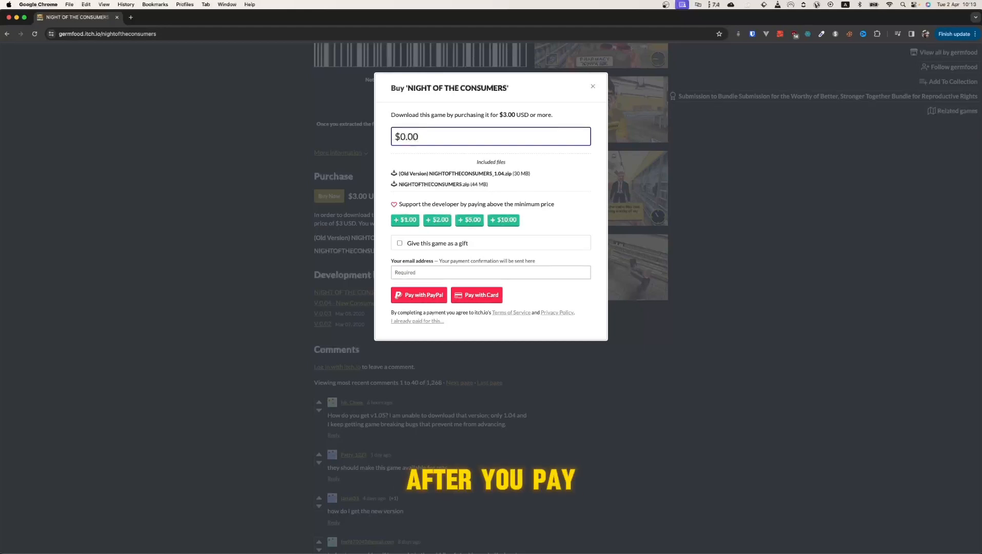
{"action": "type", "text": "0.03"}
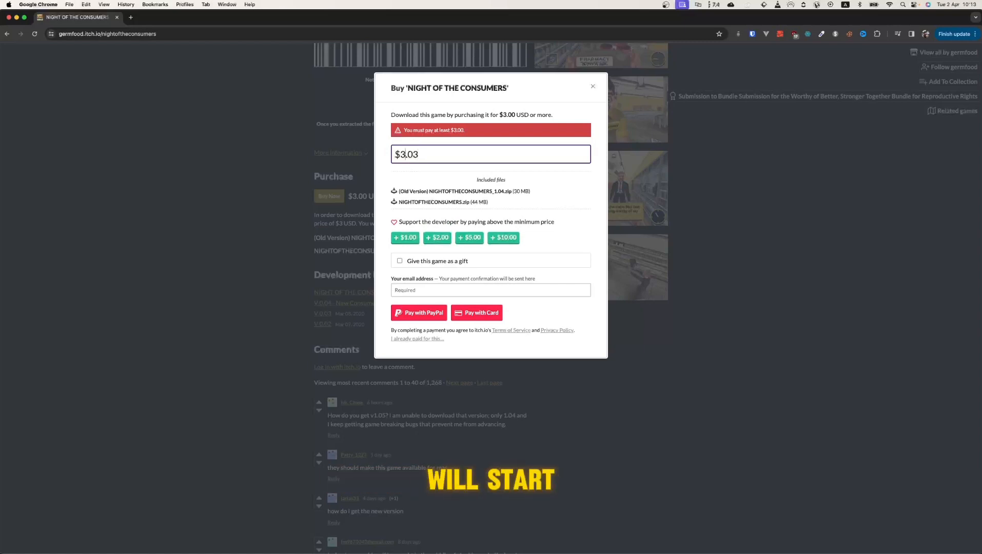
{"action": "left_click", "coordinate": [476, 312]}
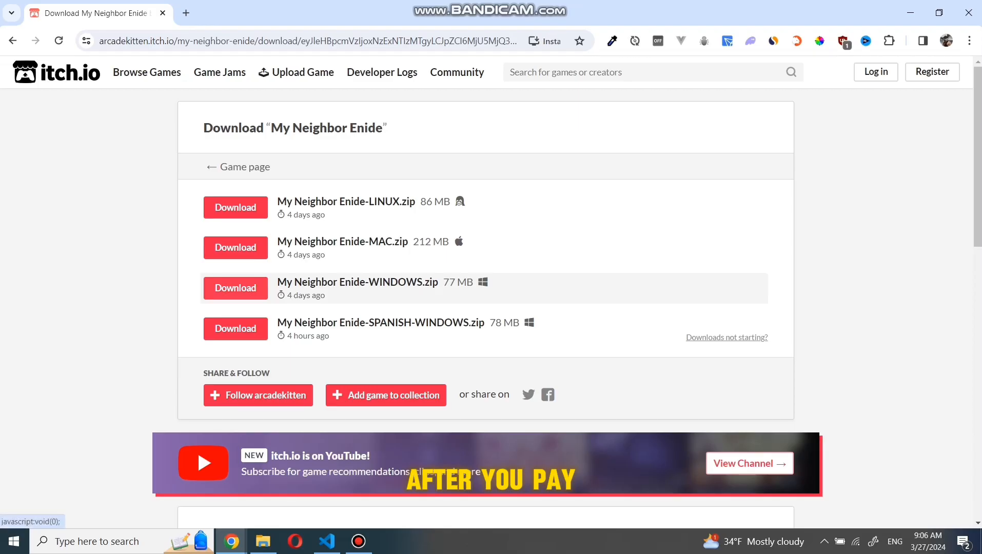
Download My Neighbor Enide-WINDOWS.zip to the Downloads folder
{"action": "left_click", "coordinate": [235, 288]}
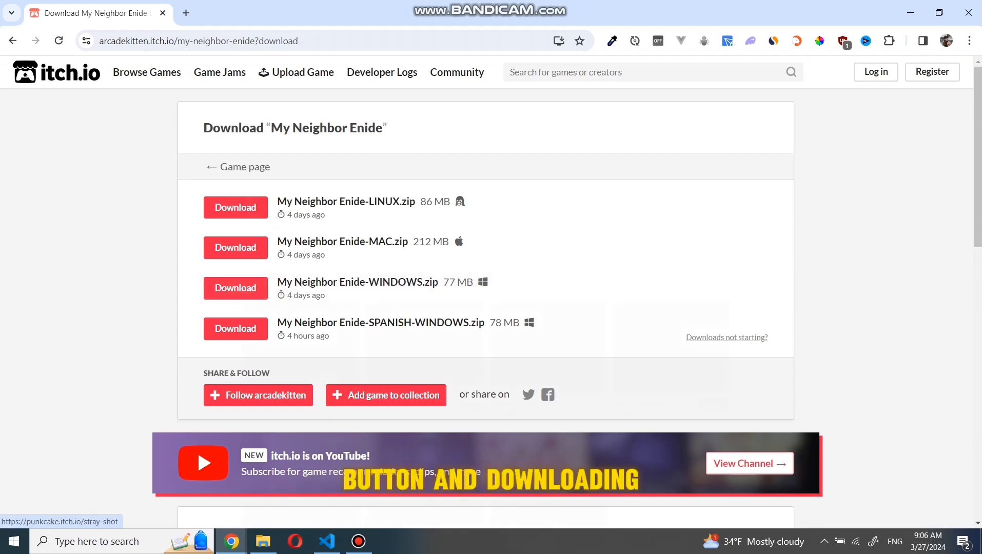
{"action": "left_click", "coordinate": [235, 329]}
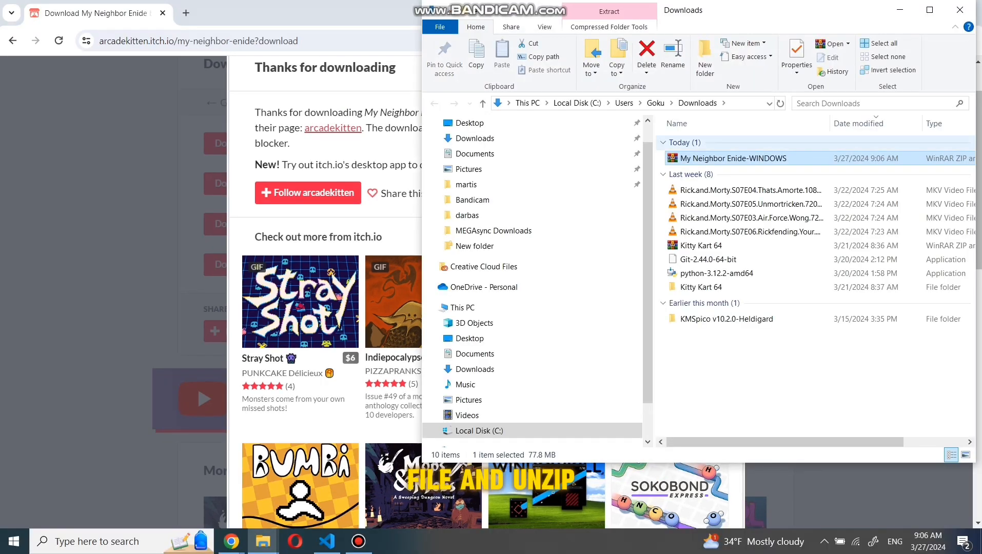
{"action": "mouse_move", "coordinate": [732, 158]}
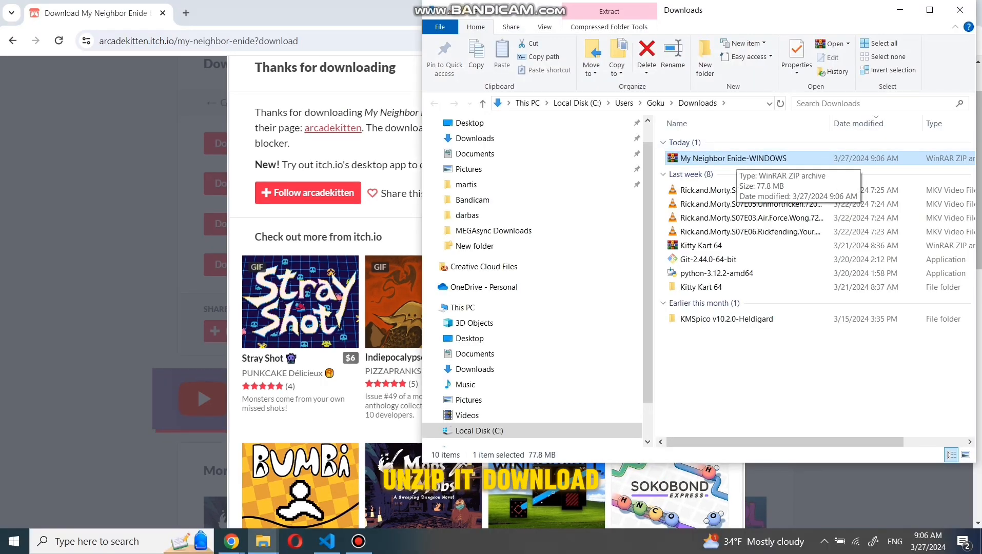
Extract the zip in Downloads, enter the extracted folder and run Game.exe
{"action": "right_click", "coordinate": [736, 158]}
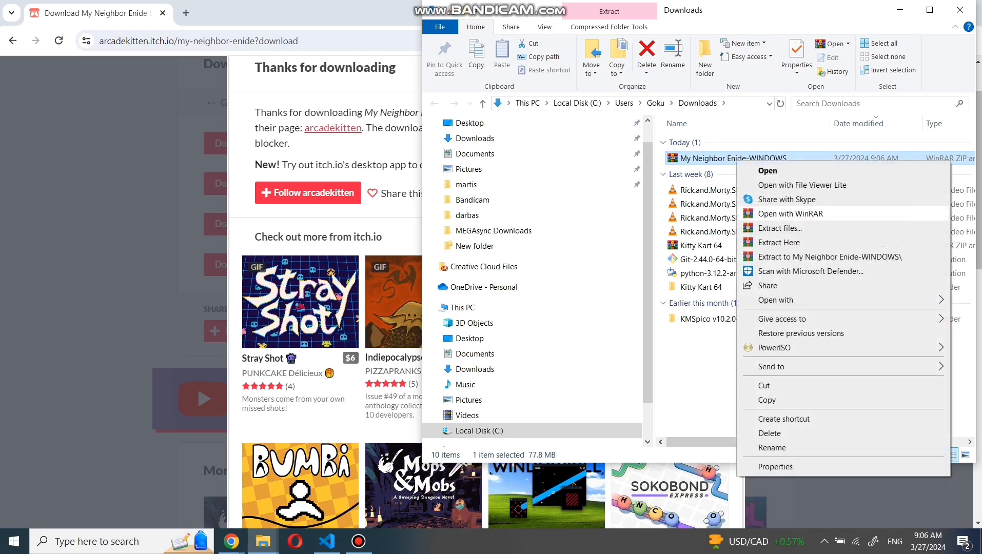
{"action": "left_click", "coordinate": [779, 242]}
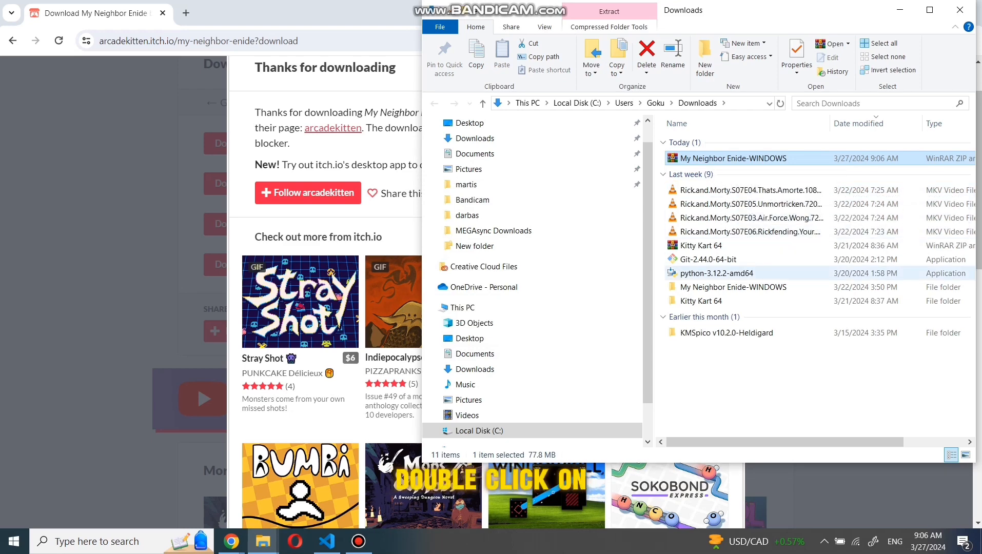
{"action": "double_click", "coordinate": [732, 158]}
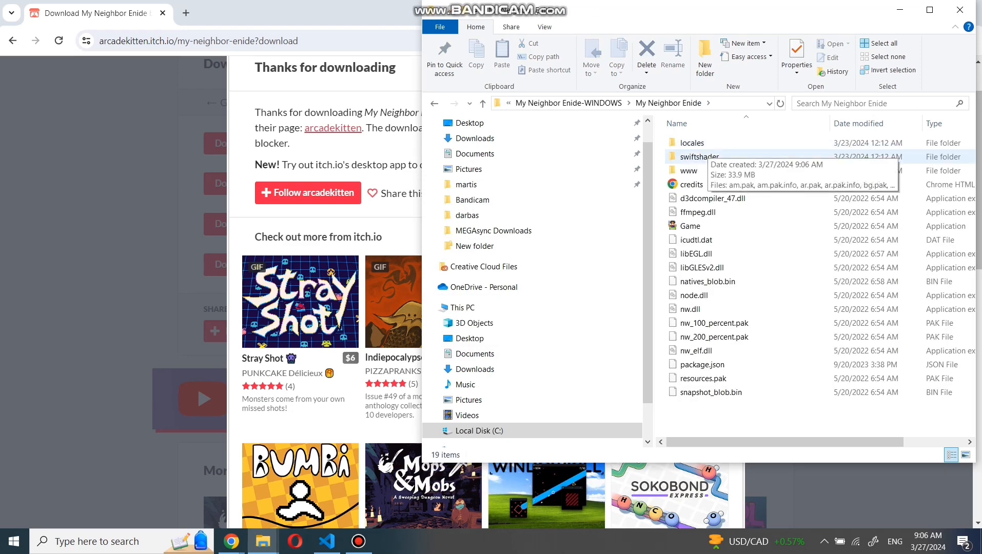
{"action": "left_click", "coordinate": [691, 227]}
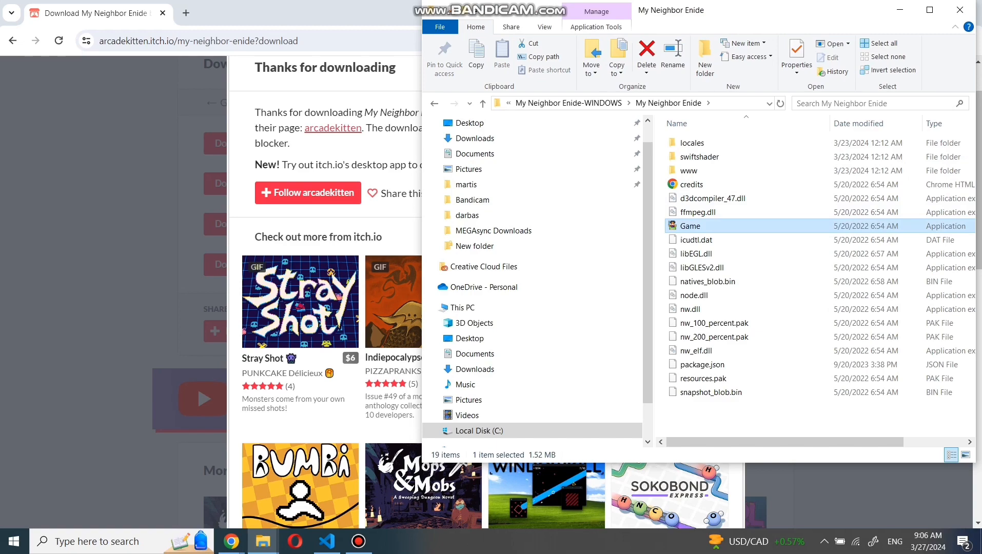
{"action": "double_click", "coordinate": [690, 225]}
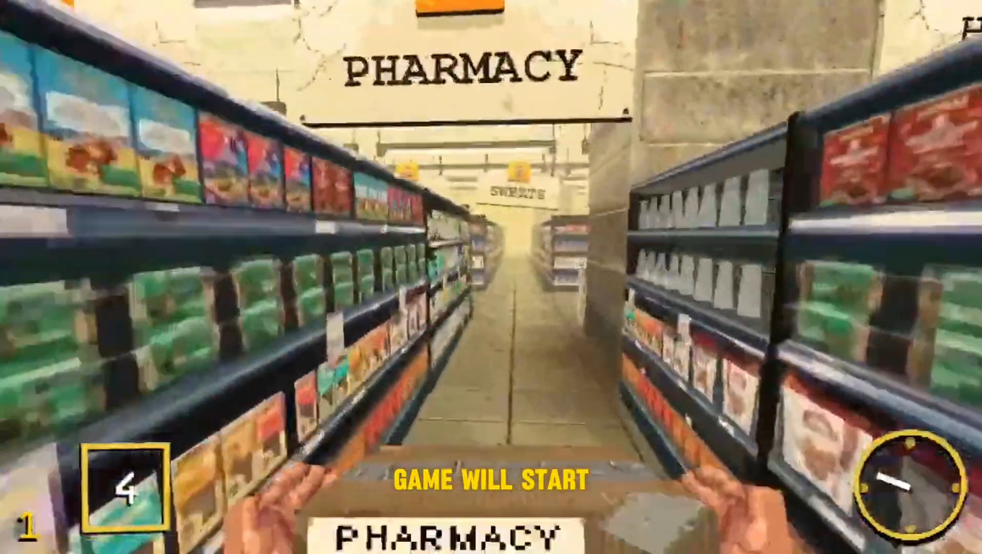